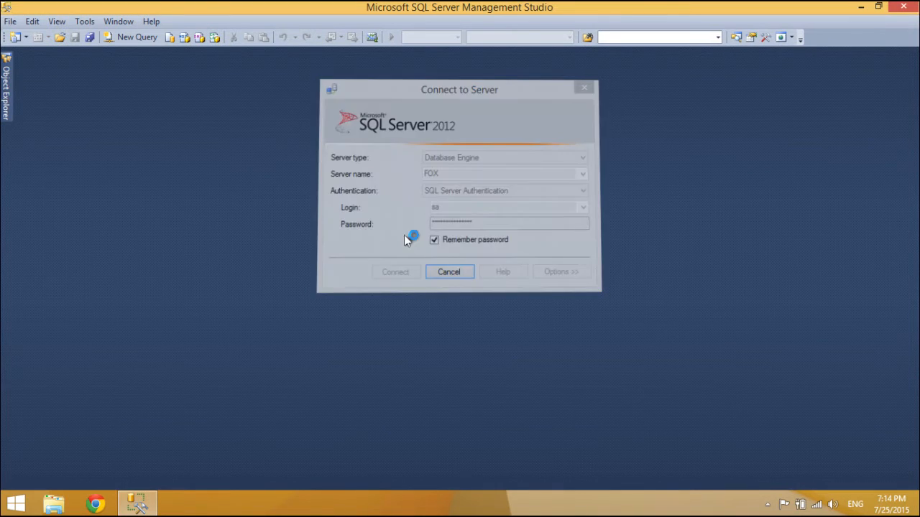
Step: Connect to the FOX server and start a database restore from the Databases node
{"action": "left_click", "coordinate": [395, 272]}
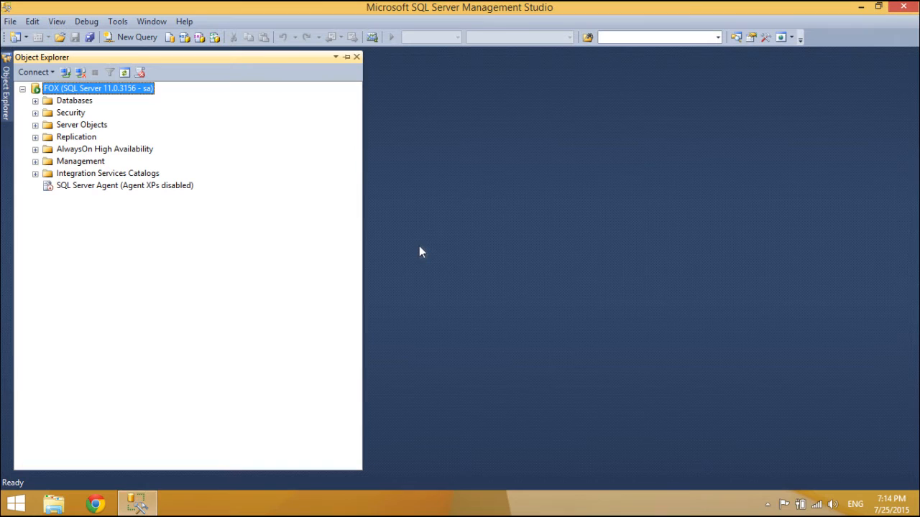
{"action": "mouse_move", "coordinate": [112, 100]}
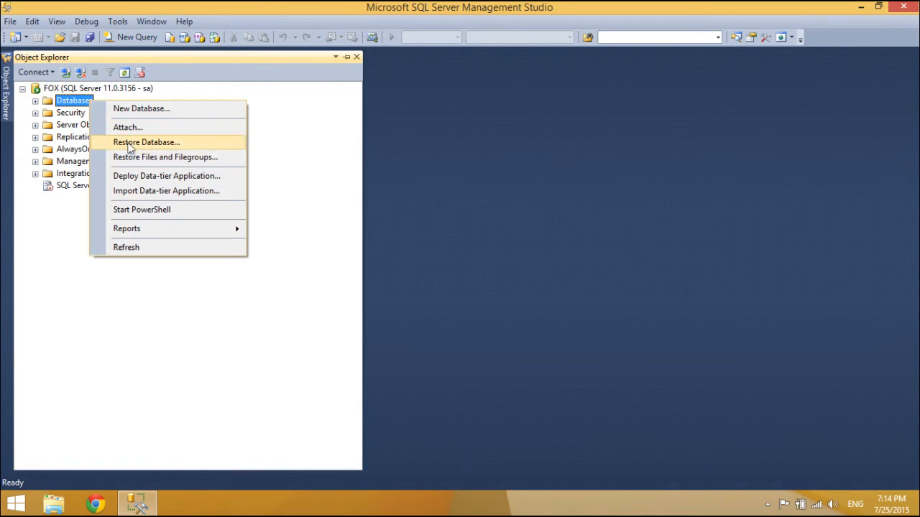
{"action": "left_click", "coordinate": [592, 279]}
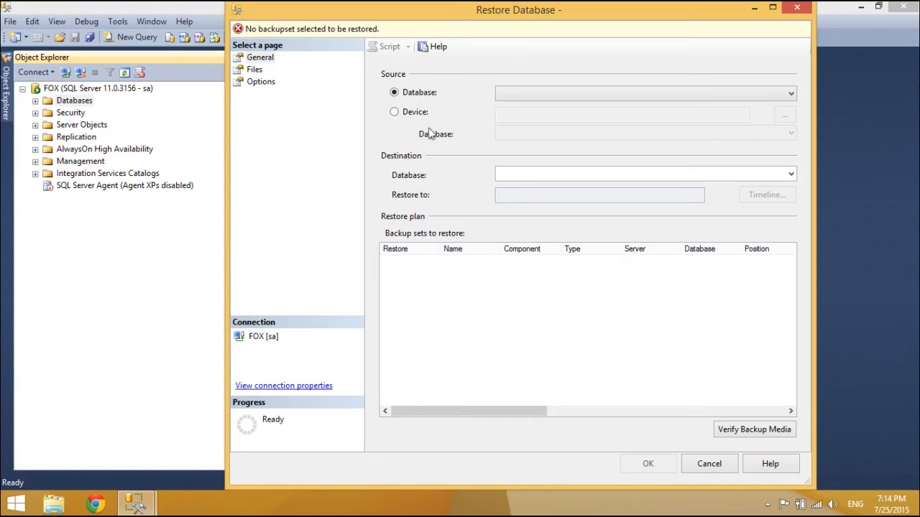
Step: Choose Device as the source and add F:\northwind.bak as the backup media
{"action": "left_click", "coordinate": [394, 112]}
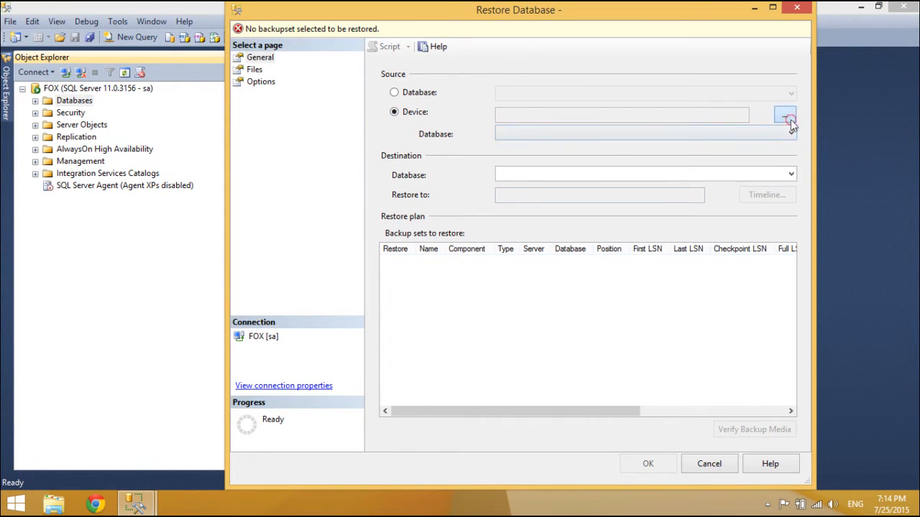
{"action": "left_click", "coordinate": [785, 115]}
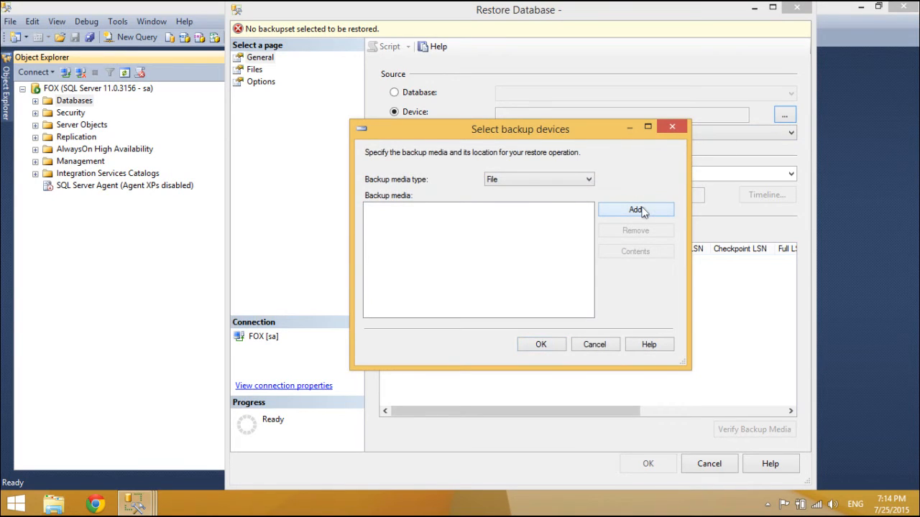
{"action": "left_click", "coordinate": [635, 210]}
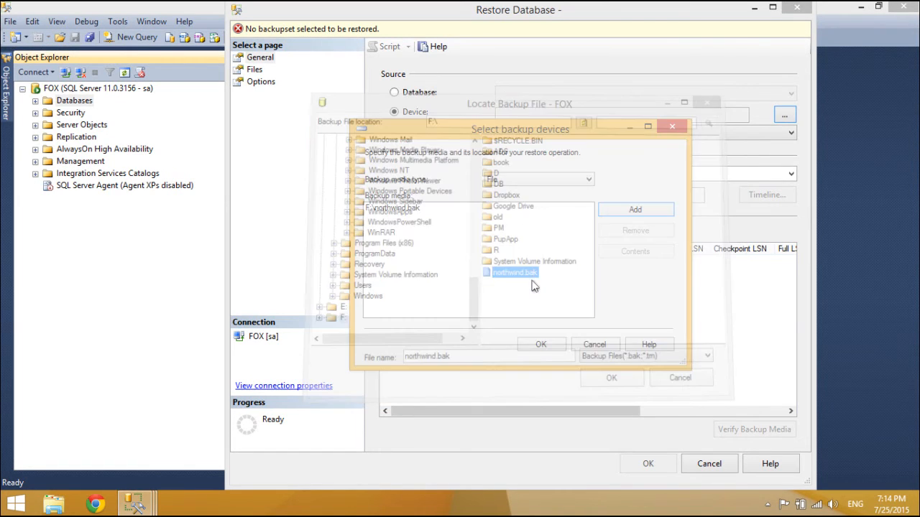
{"action": "left_click", "coordinate": [541, 344]}
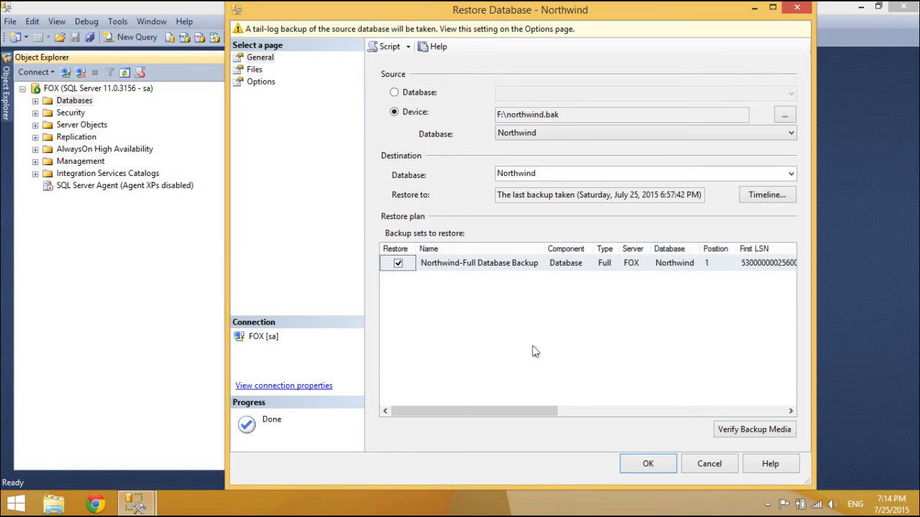
Step: Switch the Restore Database dialog to its Options page
{"action": "left_click", "coordinate": [254, 69]}
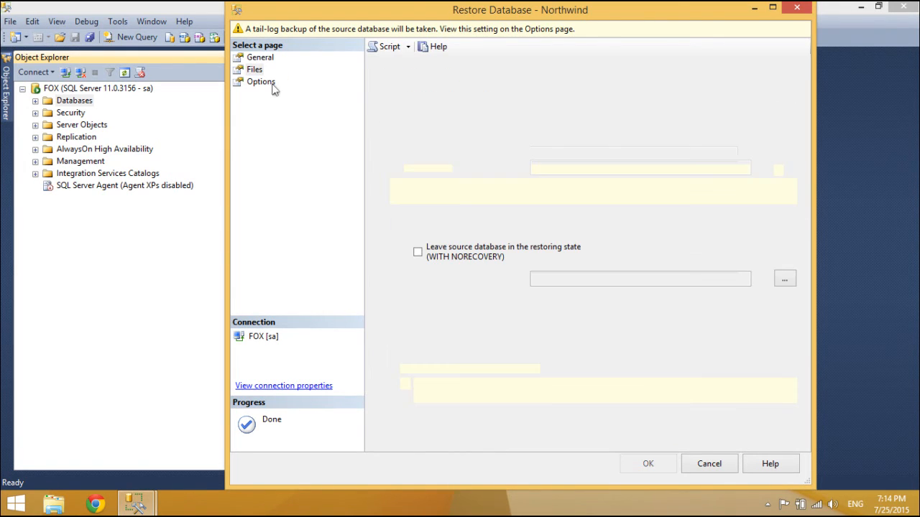
Step: Run the Northwind restore, acknowledge success, and expand Databases to show Northwind
{"action": "left_click", "coordinate": [262, 80]}
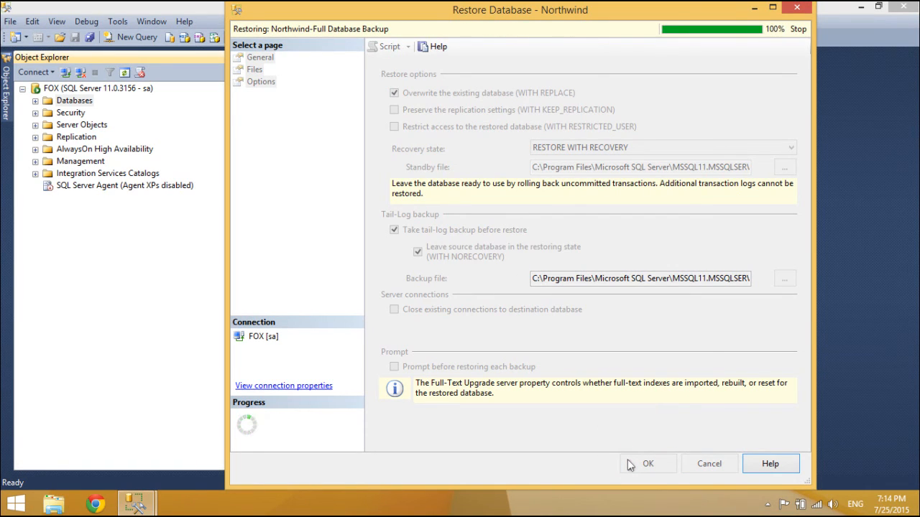
{"action": "left_click", "coordinate": [647, 463]}
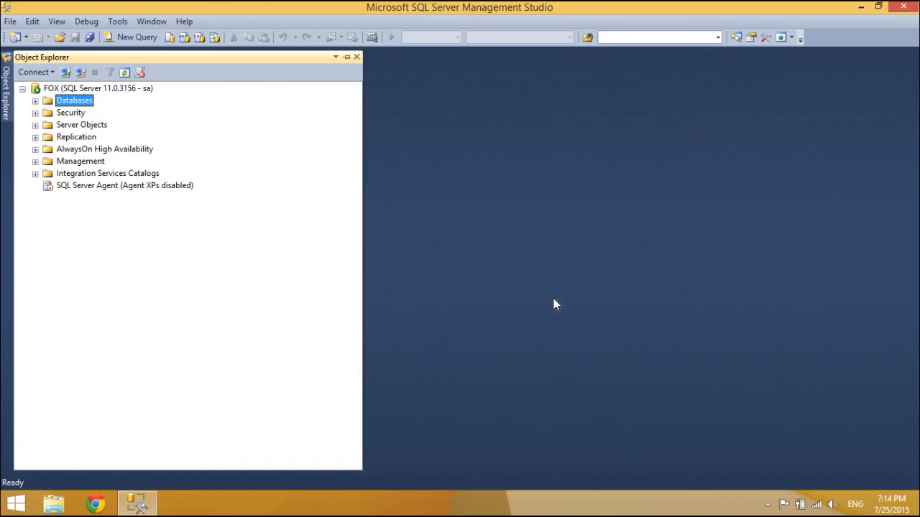
{"action": "left_click", "coordinate": [34, 101]}
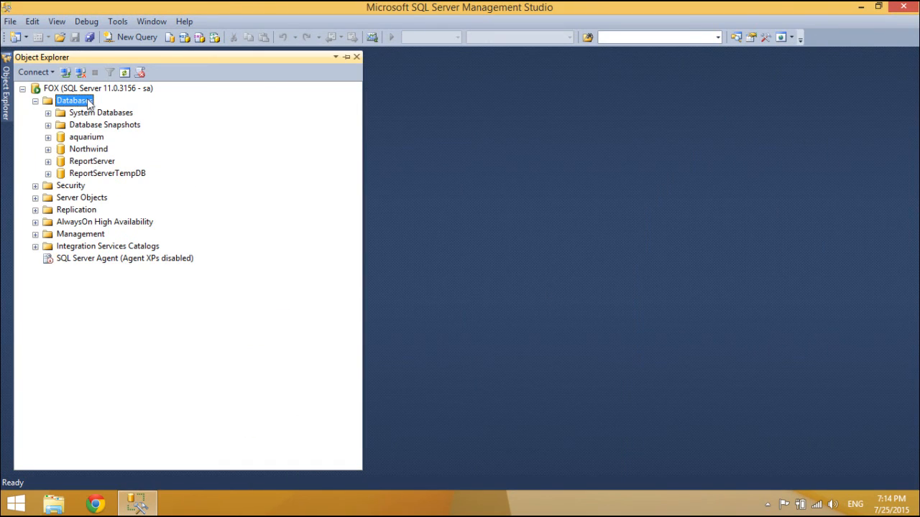